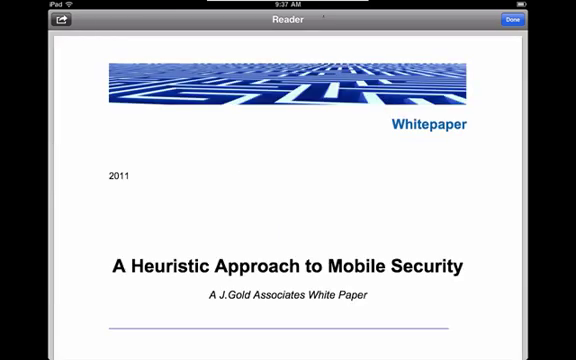
# - Move past the whitepaper's cover and show the Sync, Email, Print, Check-In/Out and Open In actions
pyautogui.scroll(-3)
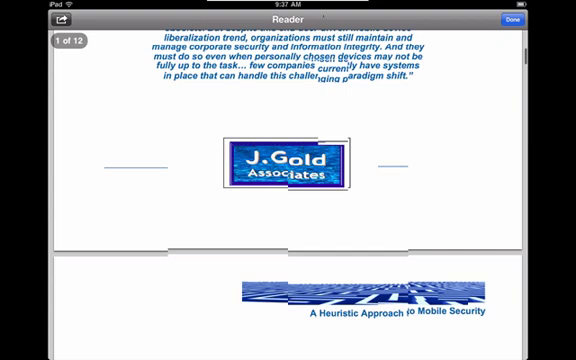
pyautogui.click(36, 22)
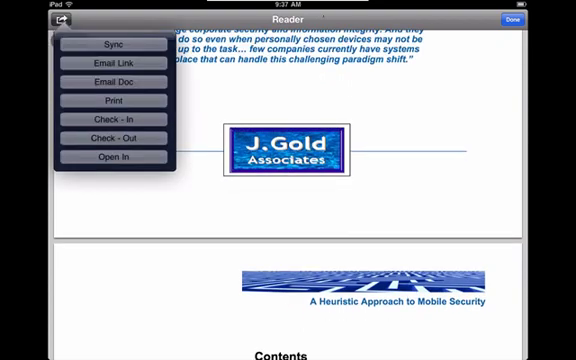